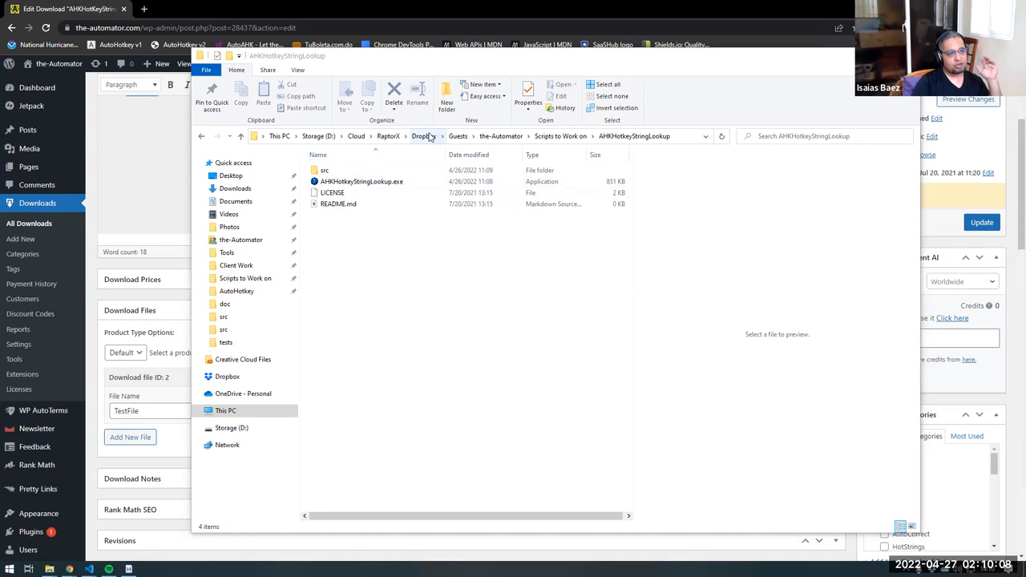
Step: Copy the Dropbox share link for AHKHotkeyStringLookup.exe via its right-click menu
{"action": "left_click", "coordinate": [359, 181]}
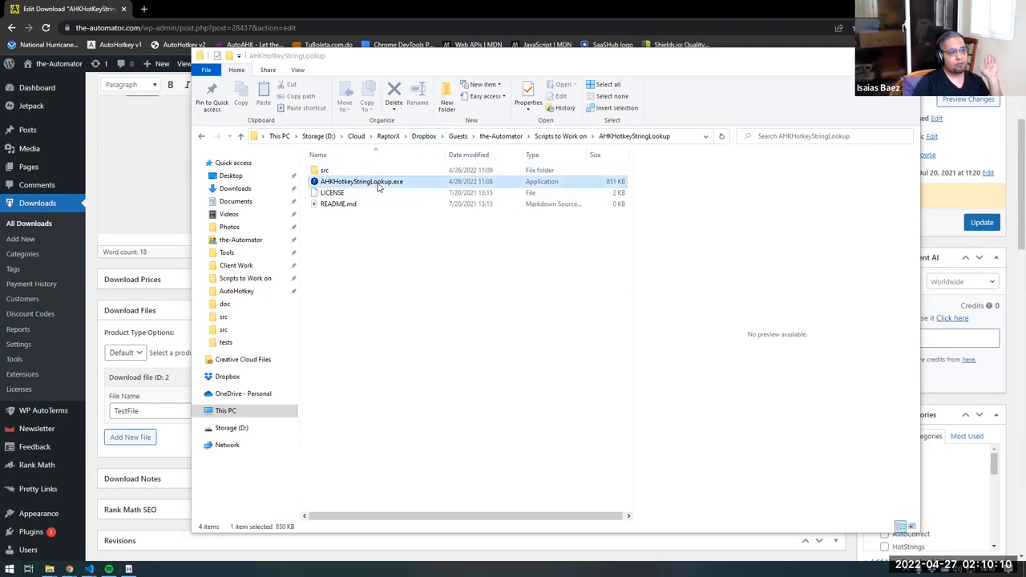
{"action": "right_click", "coordinate": [362, 182]}
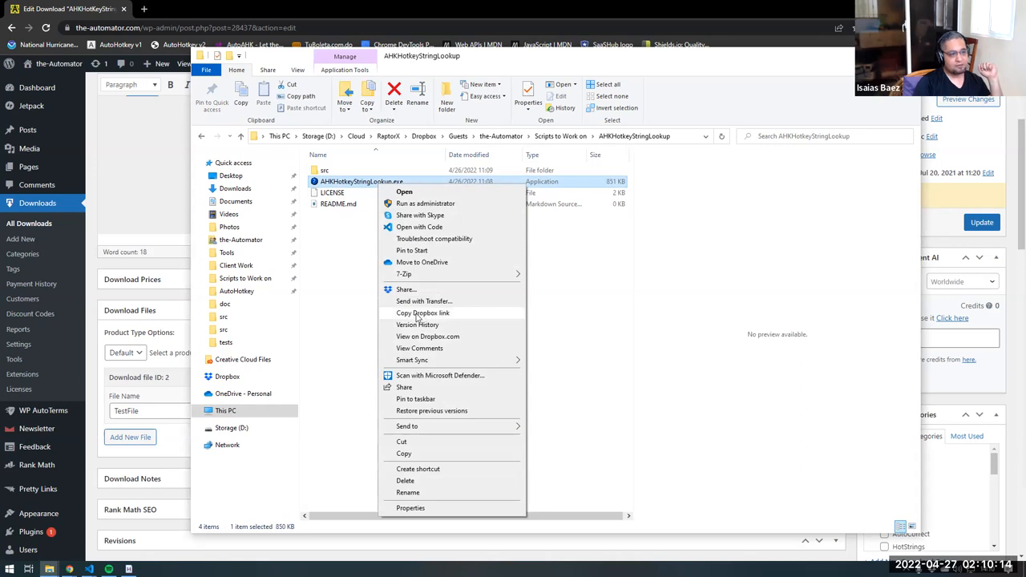
{"action": "left_click", "coordinate": [417, 317]}
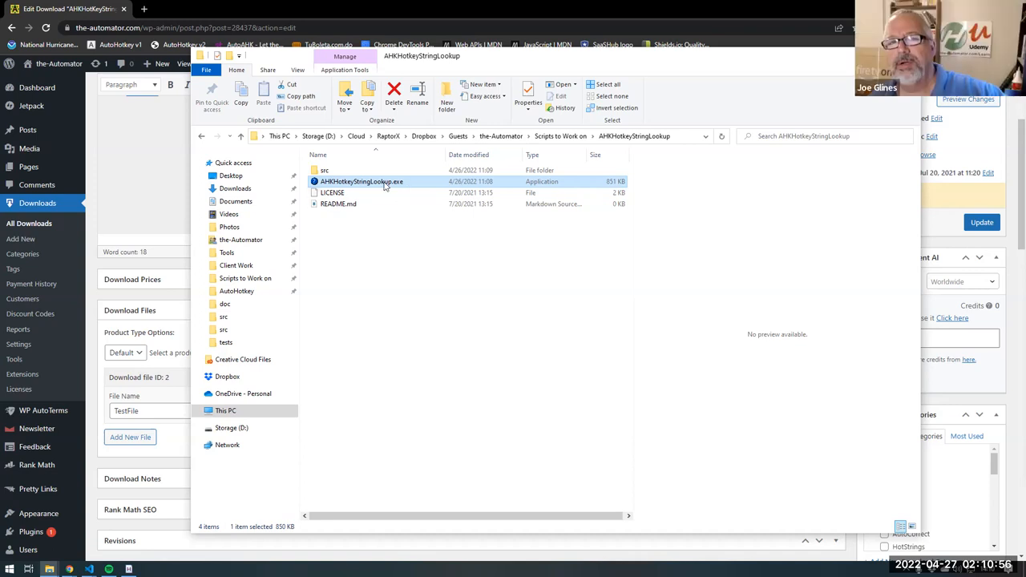
{"action": "mouse_move", "coordinate": [385, 182]}
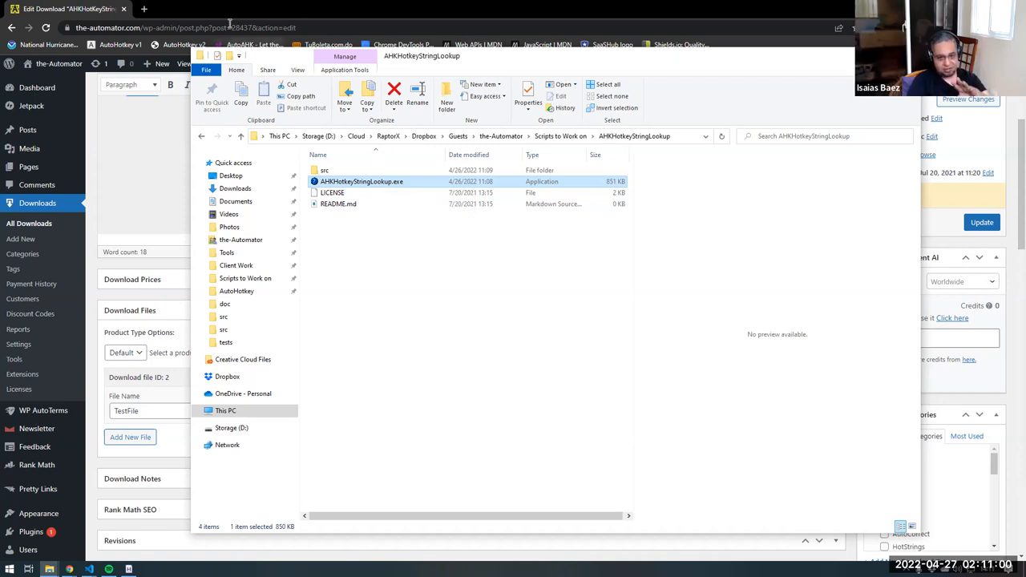
{"action": "mouse_move", "coordinate": [135, 10]}
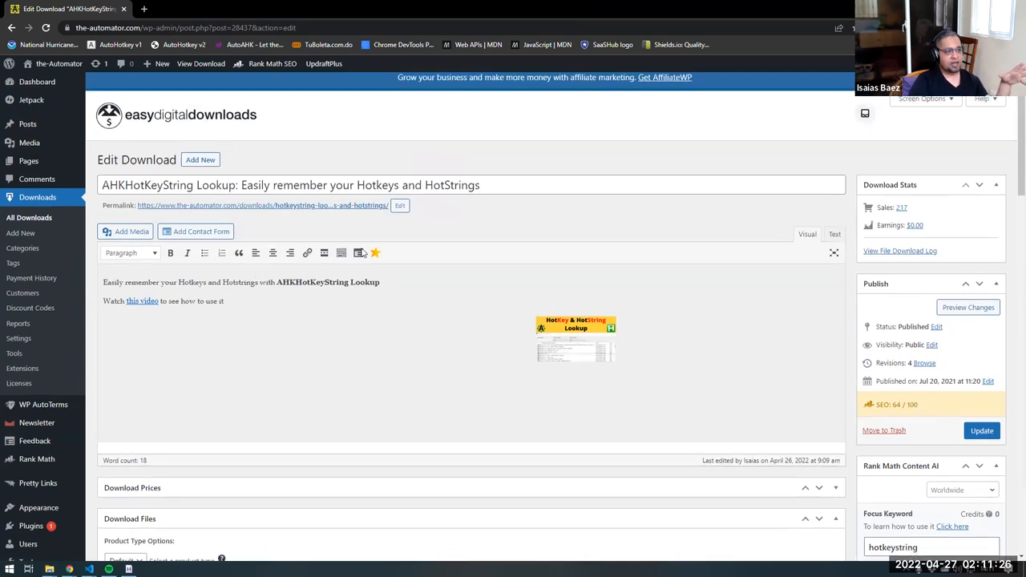
Step: Scroll down the AHKHotKeyString Lookup Edit Download page
{"action": "scroll", "scroll_direction": "down", "scroll_amount": 3}
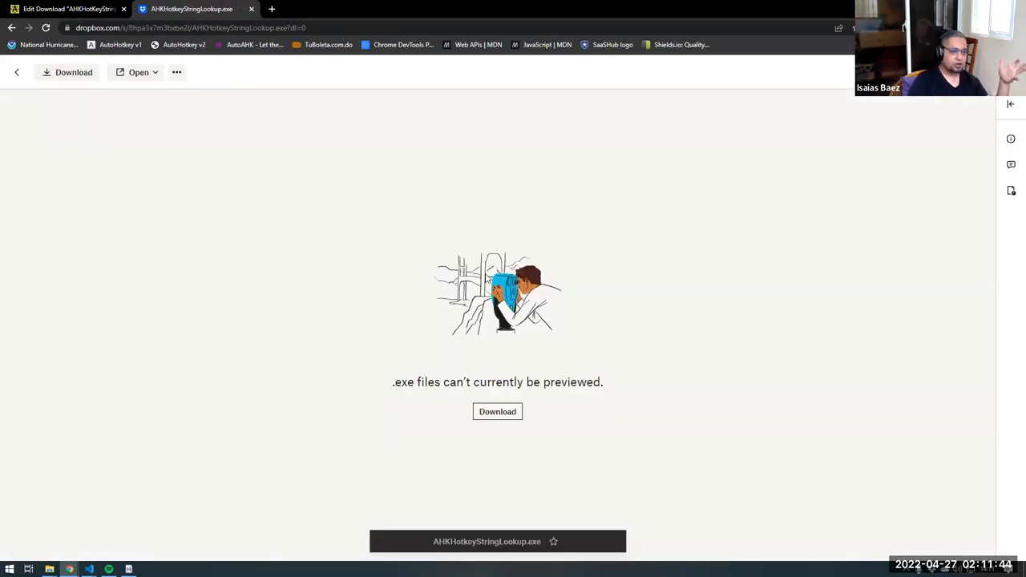
{"action": "mouse_move", "coordinate": [651, 222]}
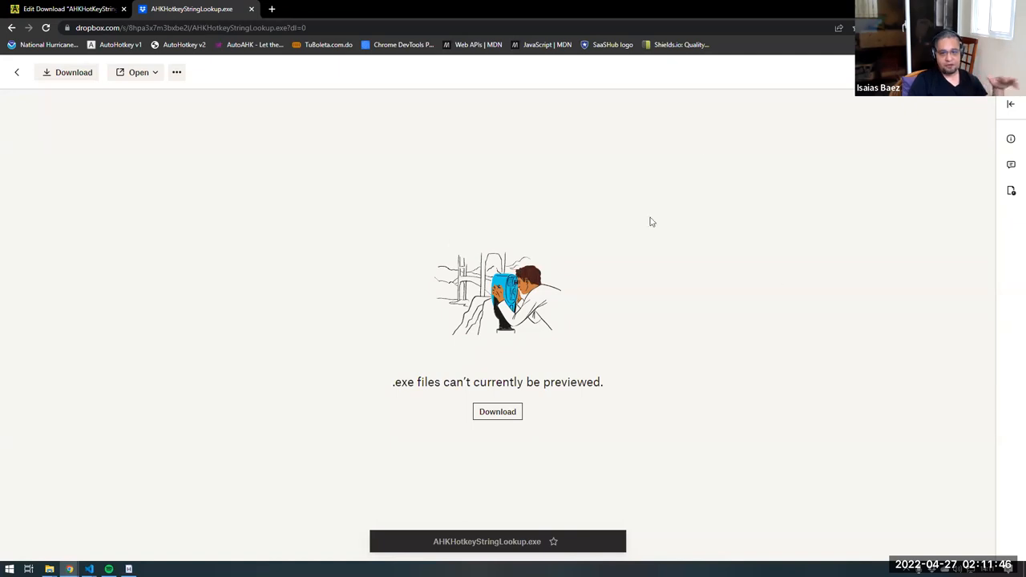
{"action": "mouse_move", "coordinate": [569, 352]}
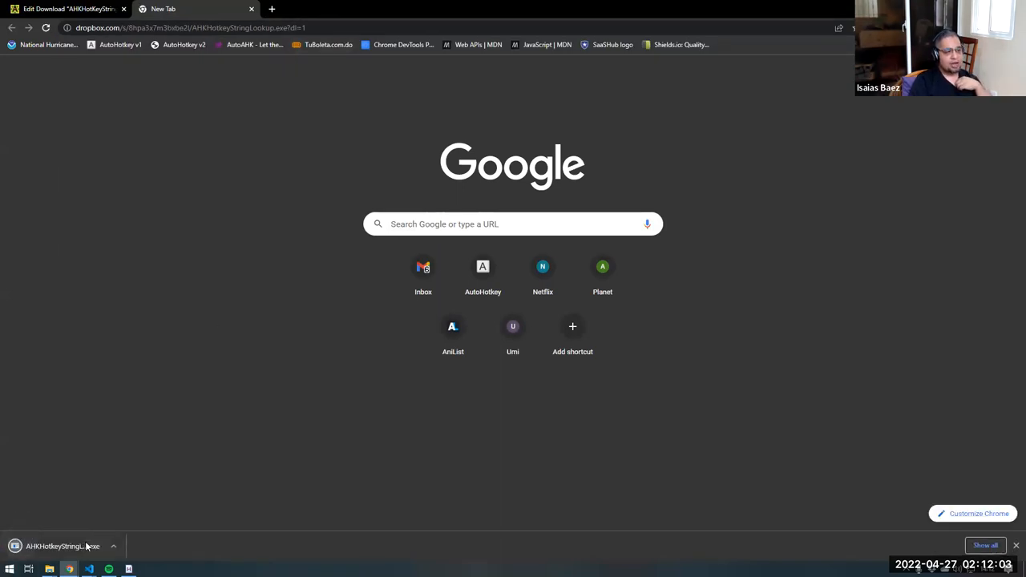
Step: Open the AHKHotkeyStringLookup.exe downloaded from the dl=1 link
{"action": "left_click", "coordinate": [115, 544]}
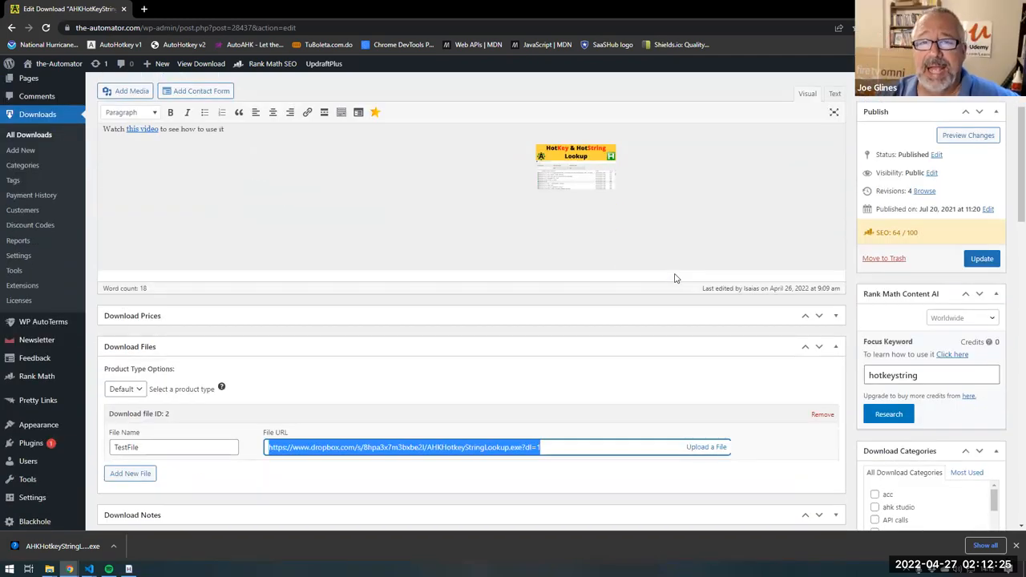
{"action": "mouse_move", "coordinate": [657, 281]}
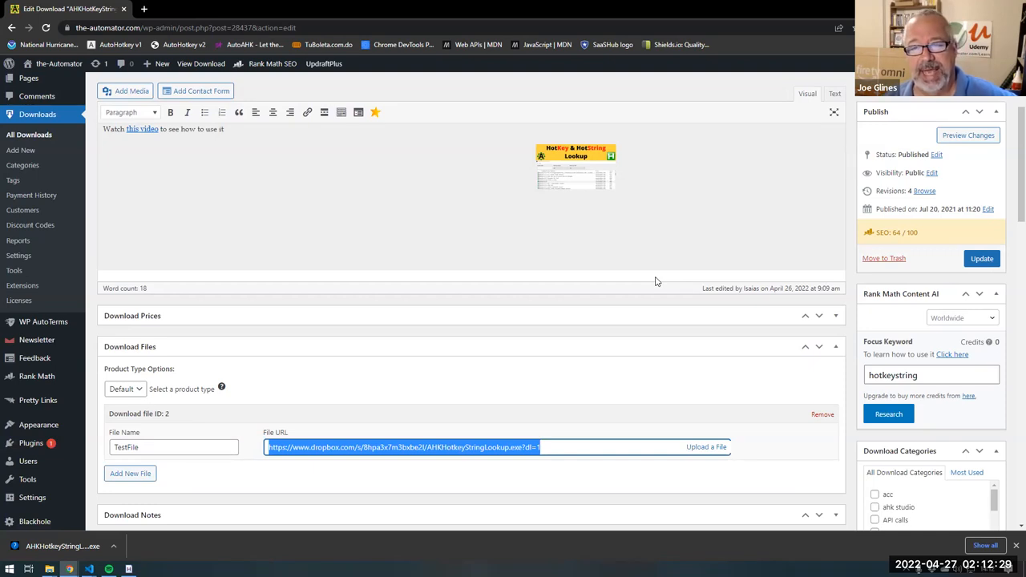
{"action": "mouse_move", "coordinate": [930, 284]}
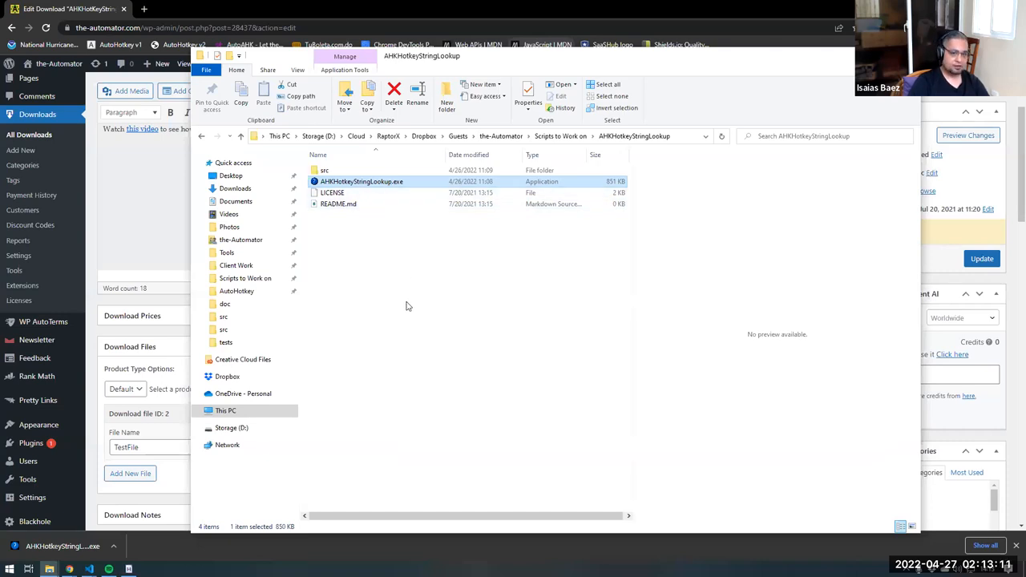
{"action": "mouse_move", "coordinate": [404, 308]}
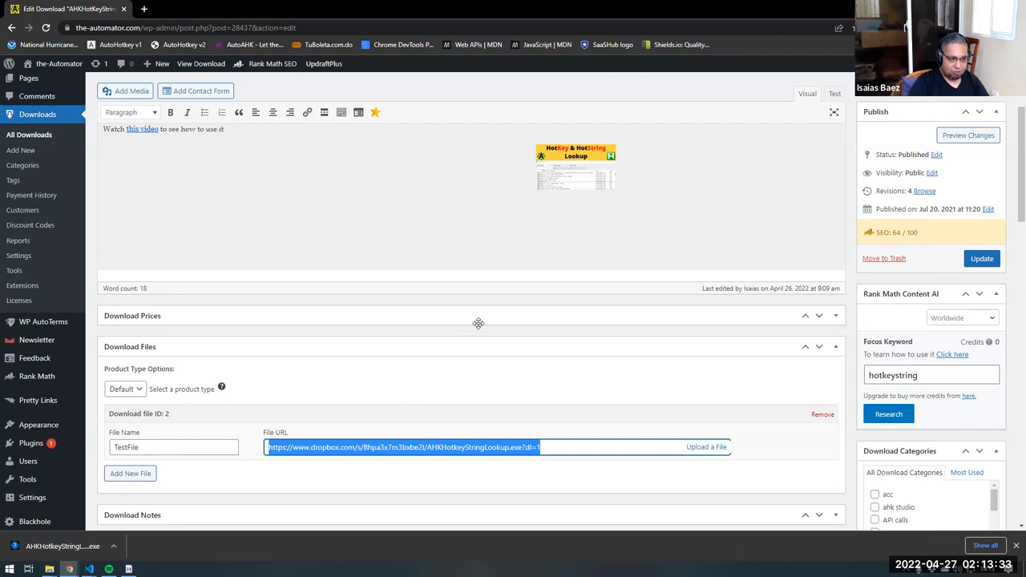
{"action": "mouse_move", "coordinate": [401, 279]}
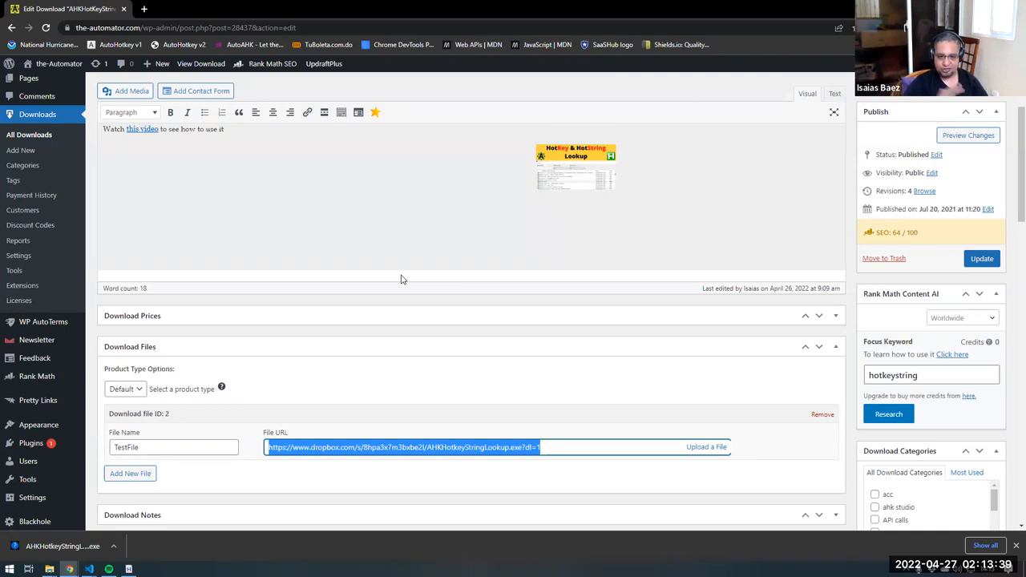
Step: Scroll the Edit Download page to the Download Files section showing the dl=1 URL
{"action": "scroll", "scroll_direction": "down", "scroll_amount": 3}
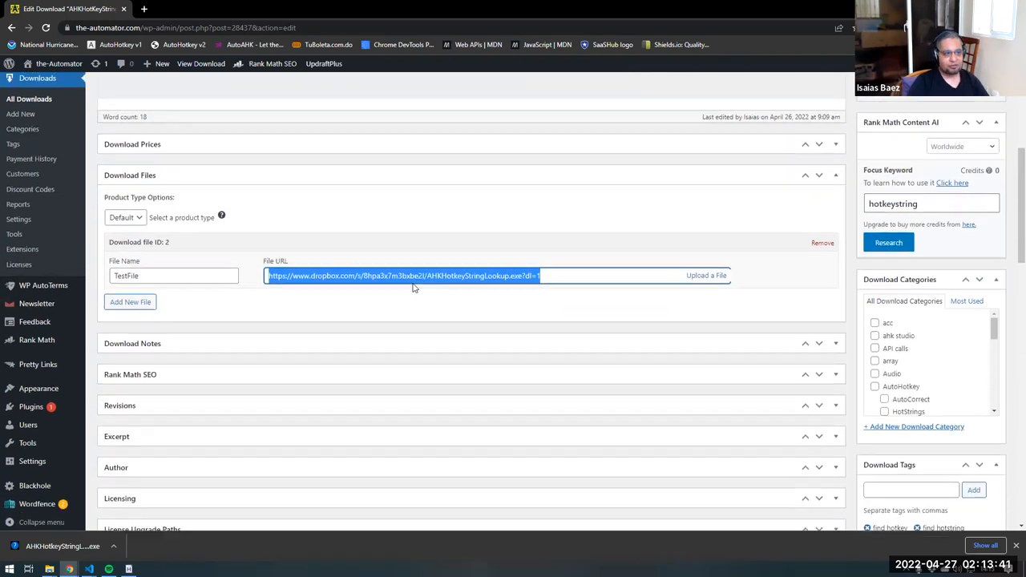